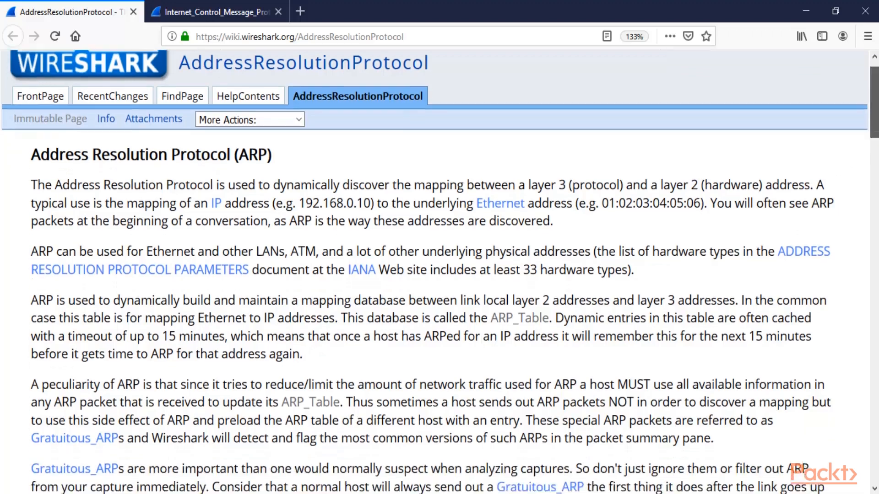
Review the ARP wiki page, scrolling through its example traffic and clearing the IP address highlight
scroll(down, 3)
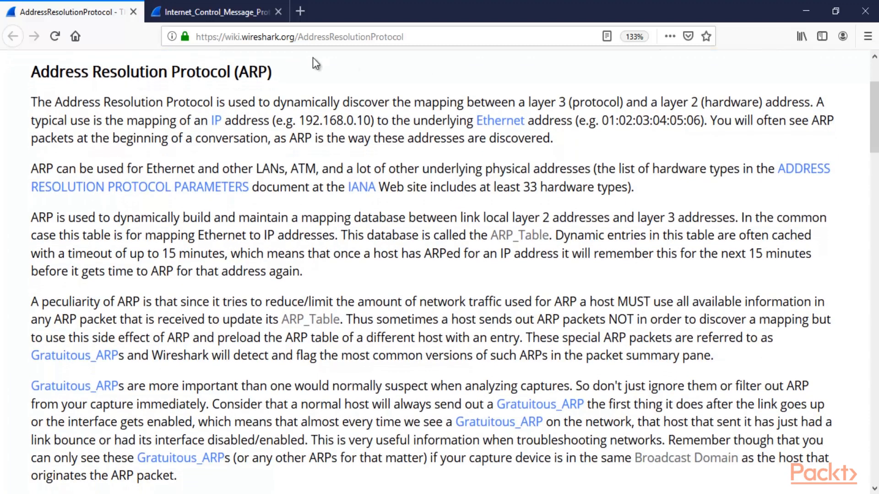
mouse_move(213, 73)
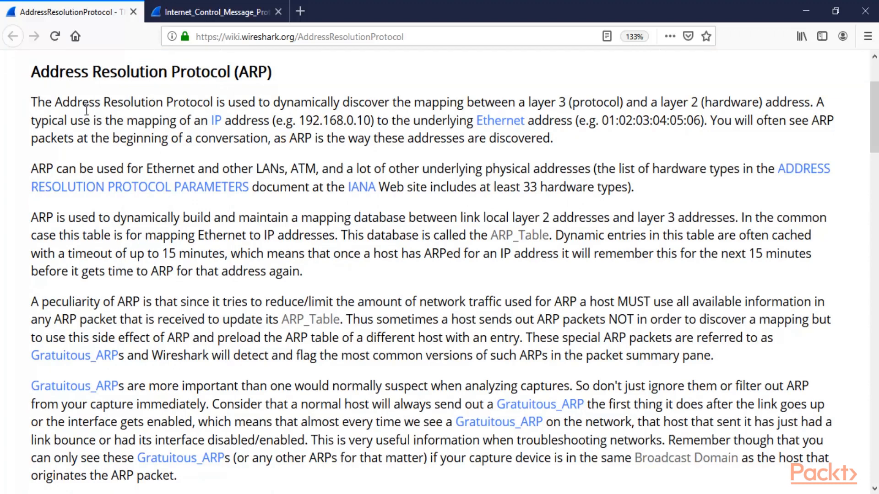
mouse_move(261, 107)
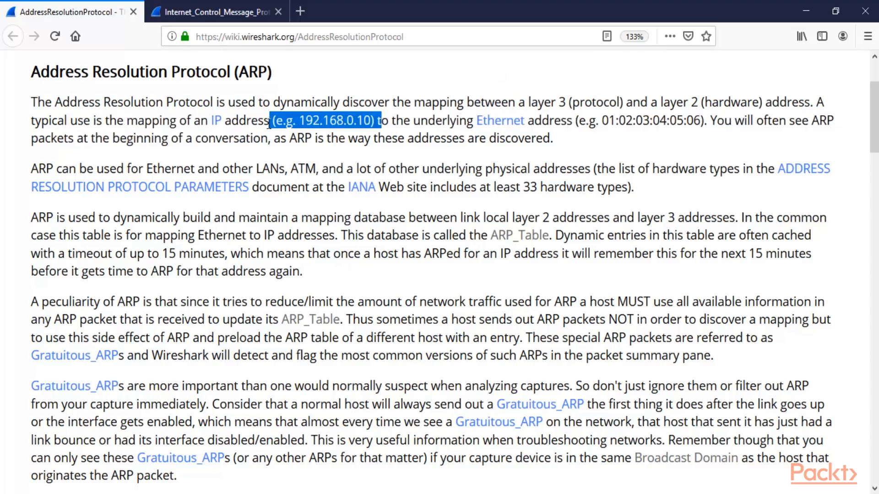
click(275, 121)
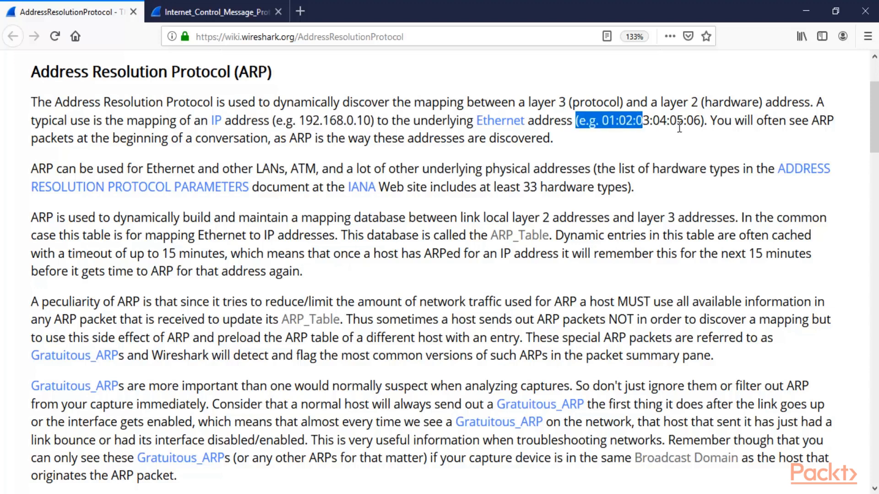
scroll(down, 3)
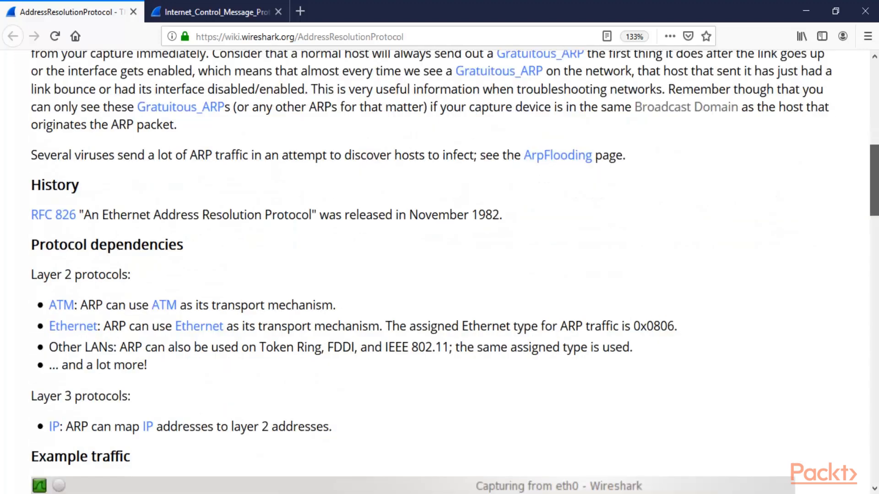
scroll(down, 3)
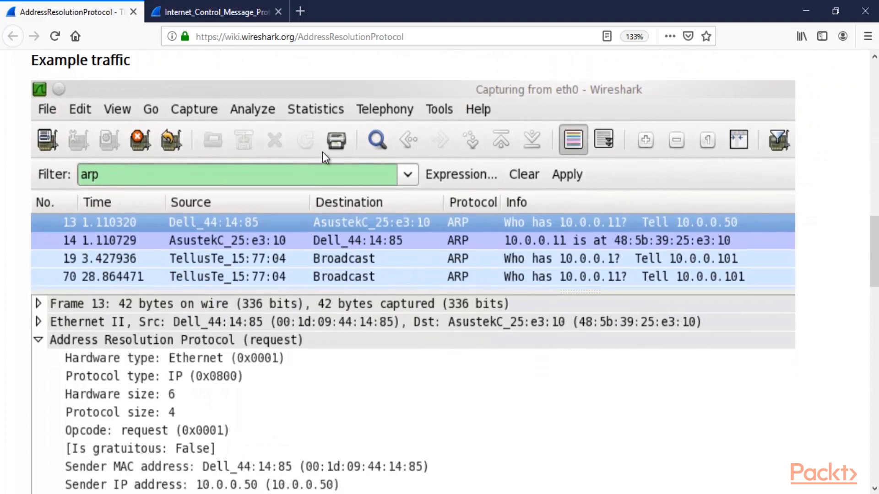
mouse_move(629, 257)
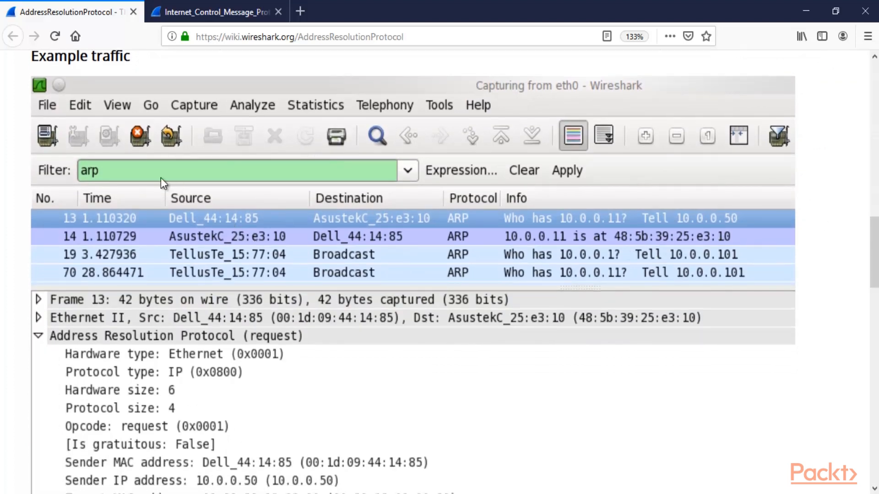
scroll(up, 3)
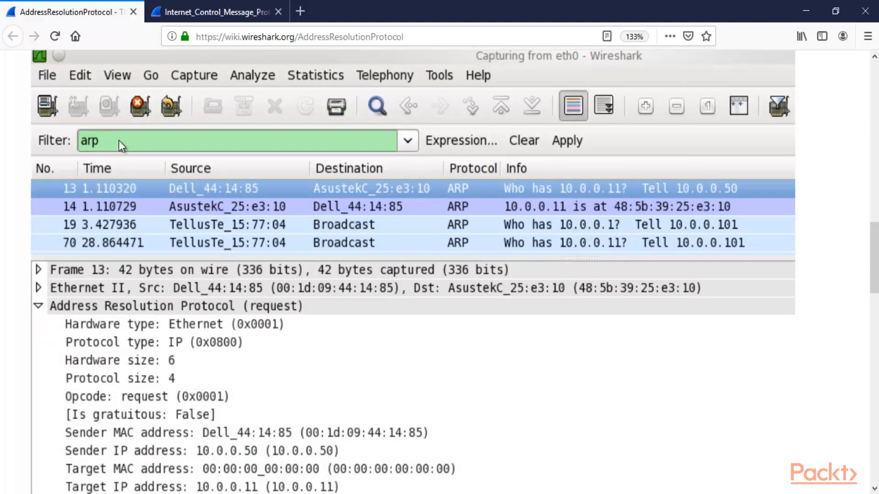
mouse_move(359, 144)
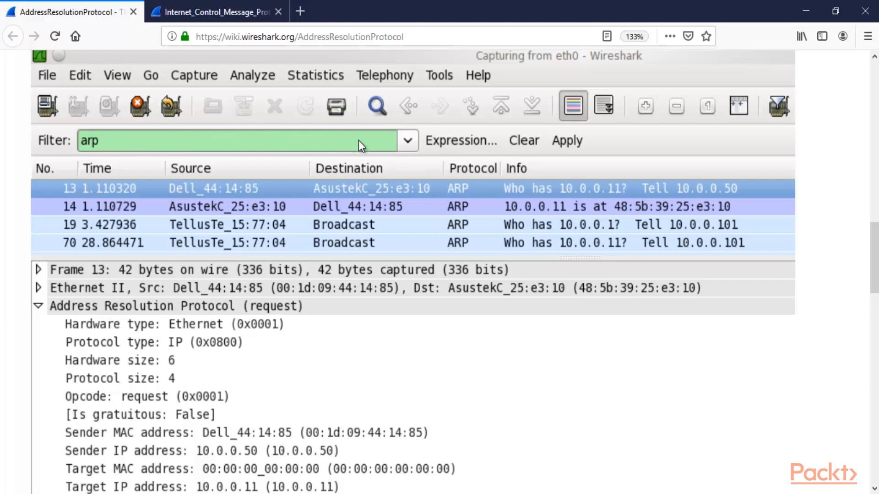
scroll(down, 3)
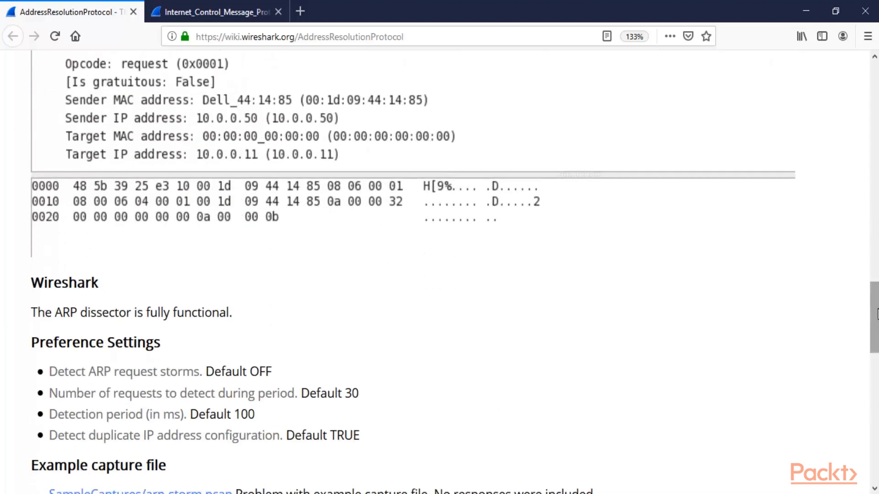
scroll(up, 3)
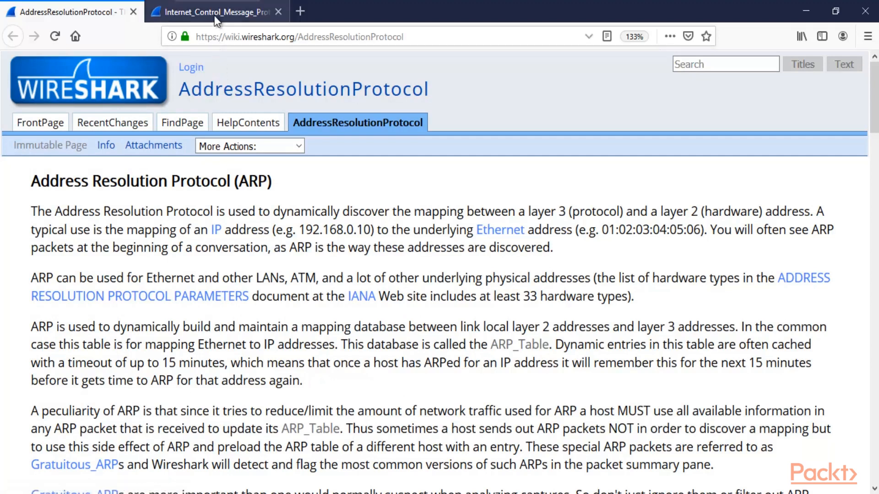
Switch to the Internet_Control_Message_Protocol wiki page and select a word in its introduction
click(216, 11)
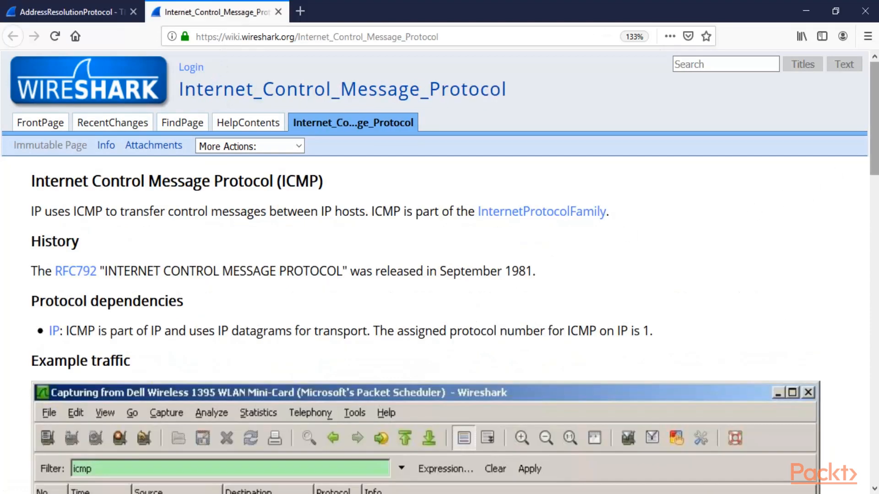
mouse_move(703, 50)
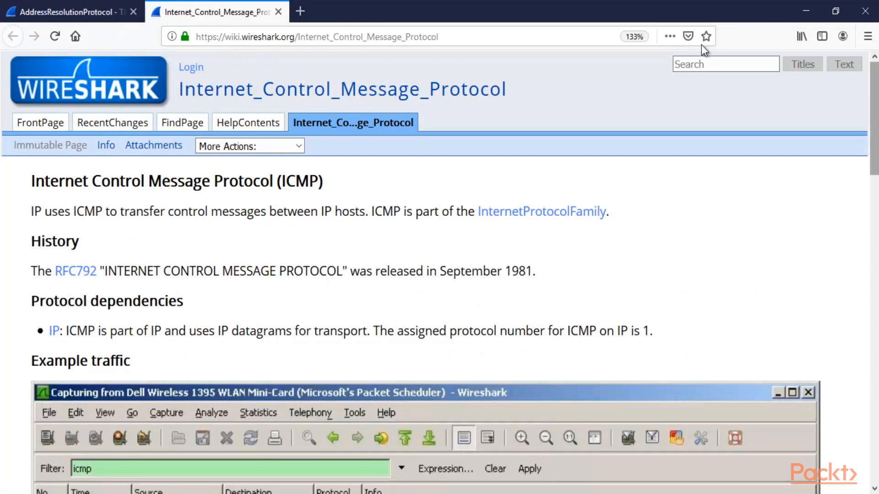
mouse_move(90, 210)
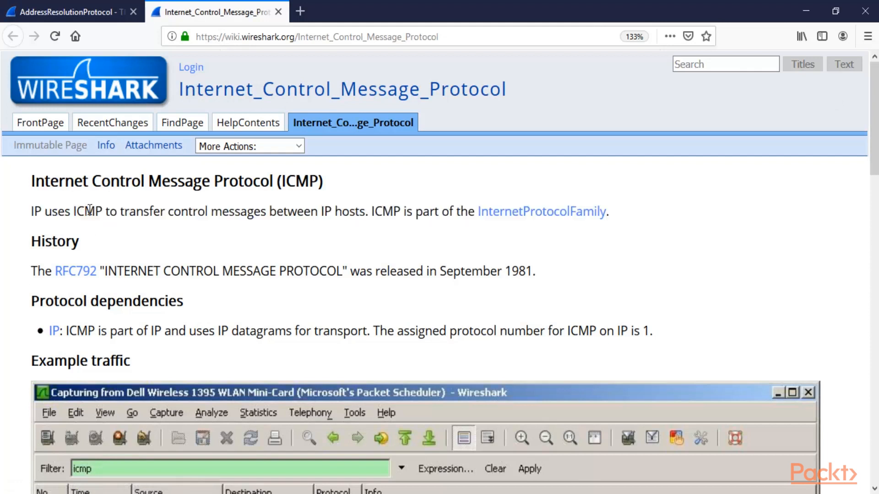
double_click(179, 211)
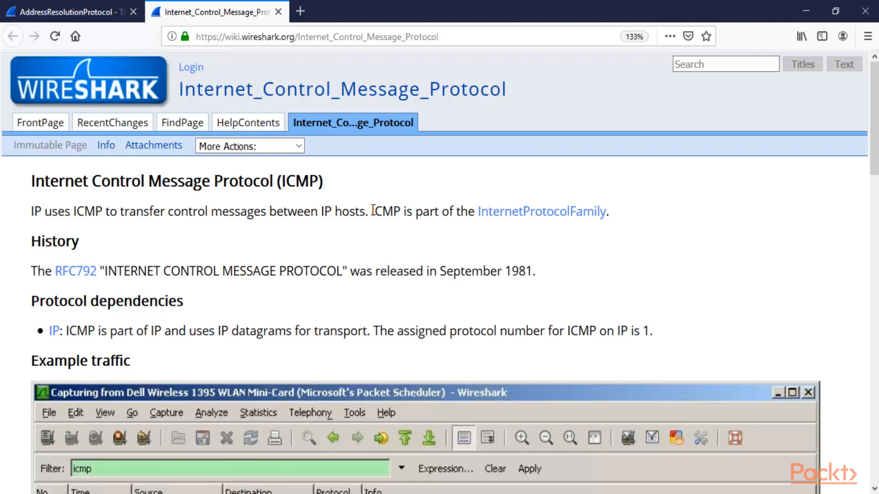
scroll(down, 3)
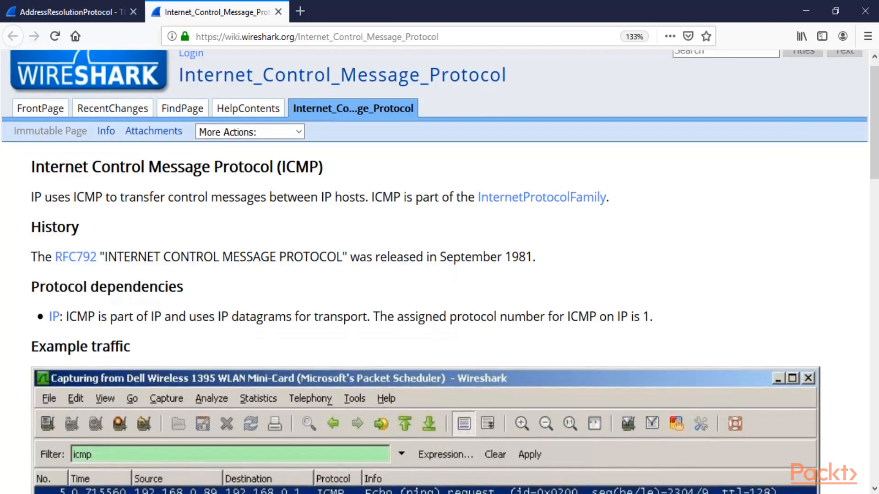
scroll(down, 3)
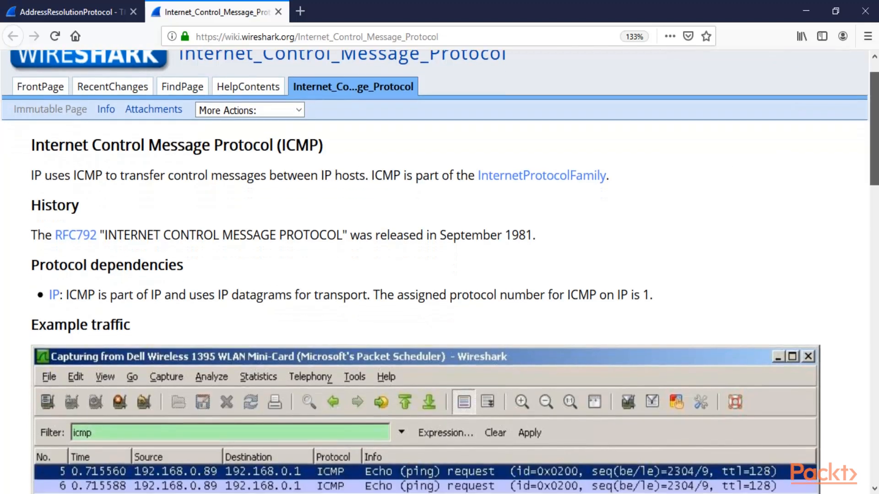
scroll(down, 3)
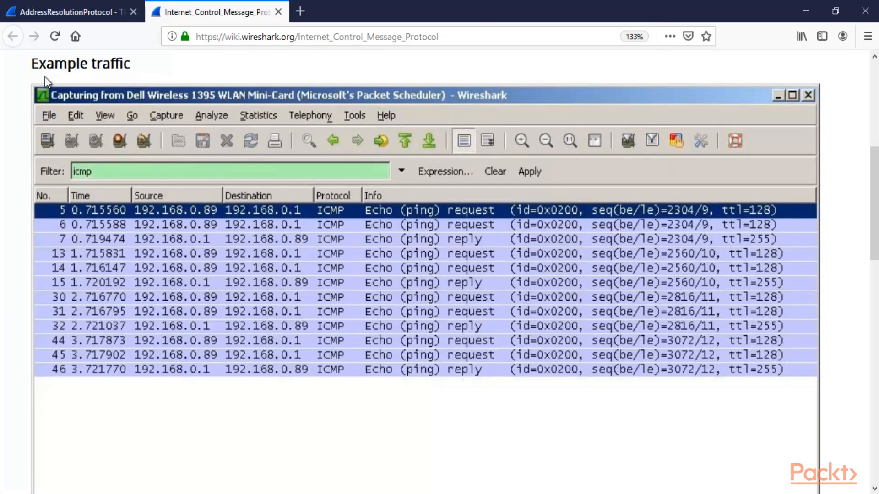
mouse_move(387, 410)
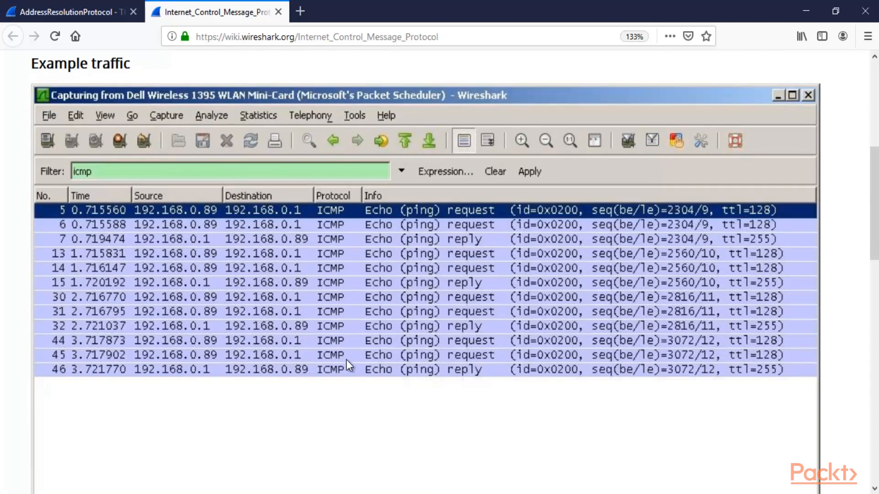
mouse_move(95, 195)
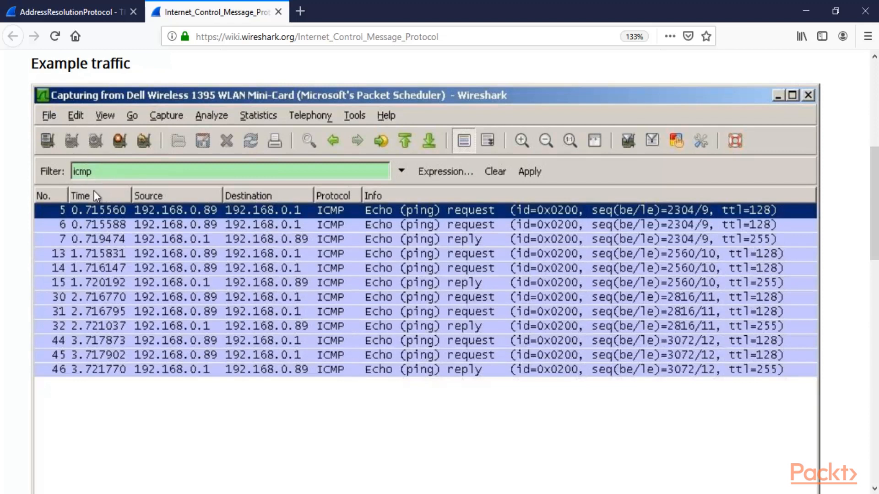
mouse_move(116, 179)
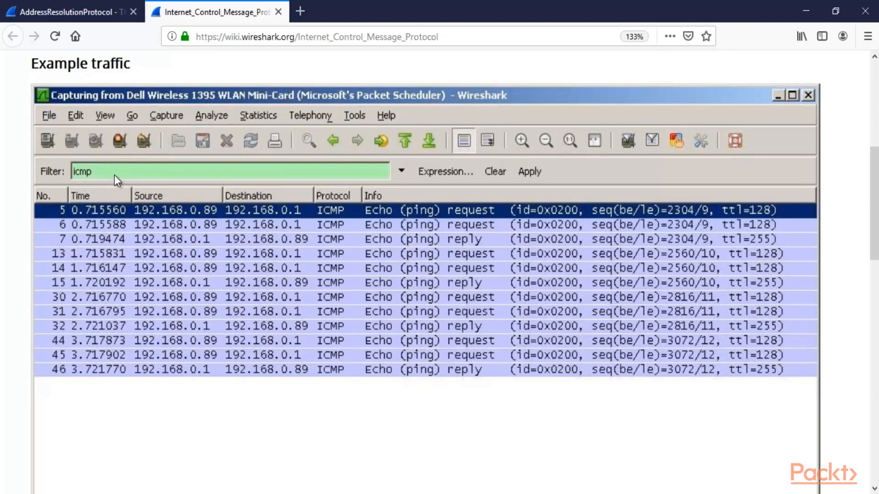
mouse_move(714, 240)
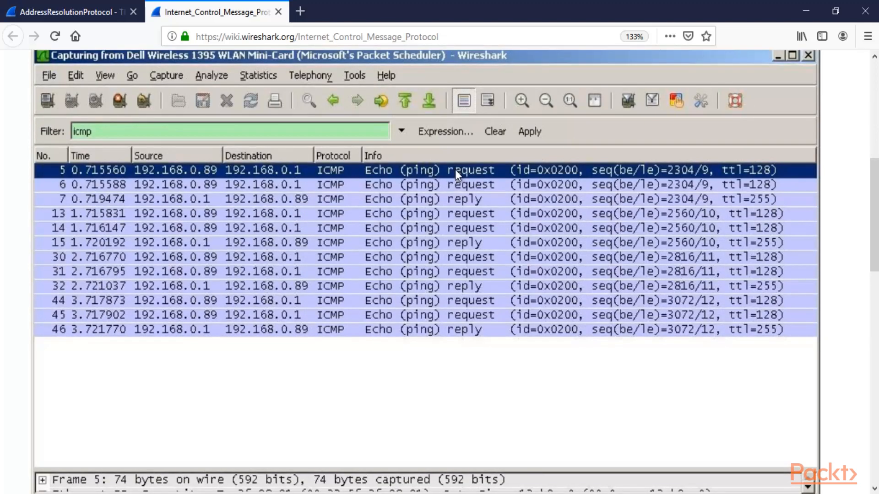
scroll(down, 3)
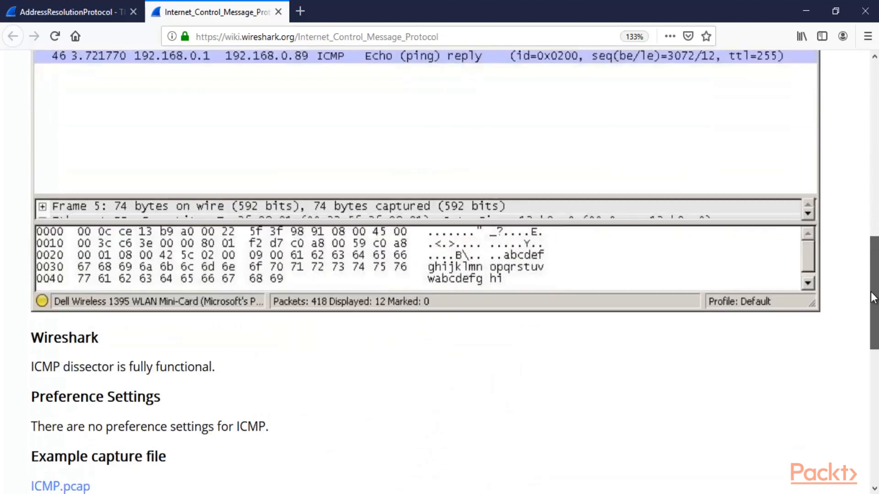
scroll(up, 3)
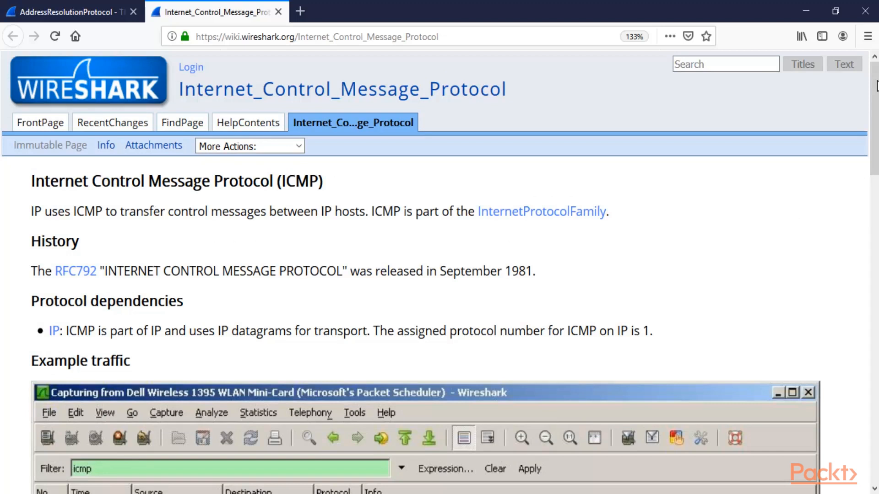